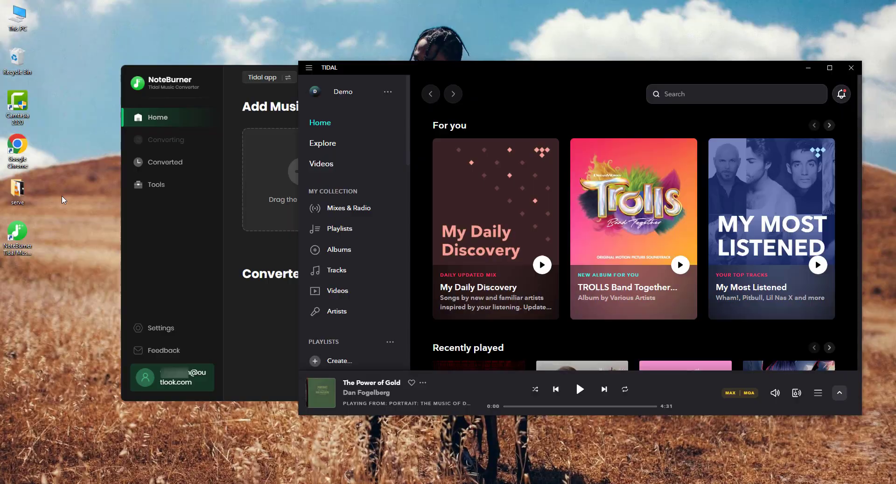
Set the converter to record music from the Tidal desktop app.
left_click(269, 78)
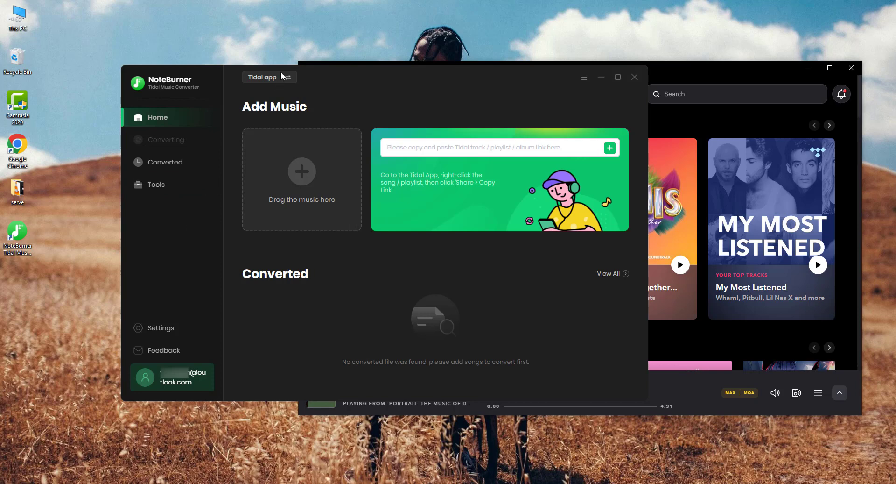
left_click(264, 78)
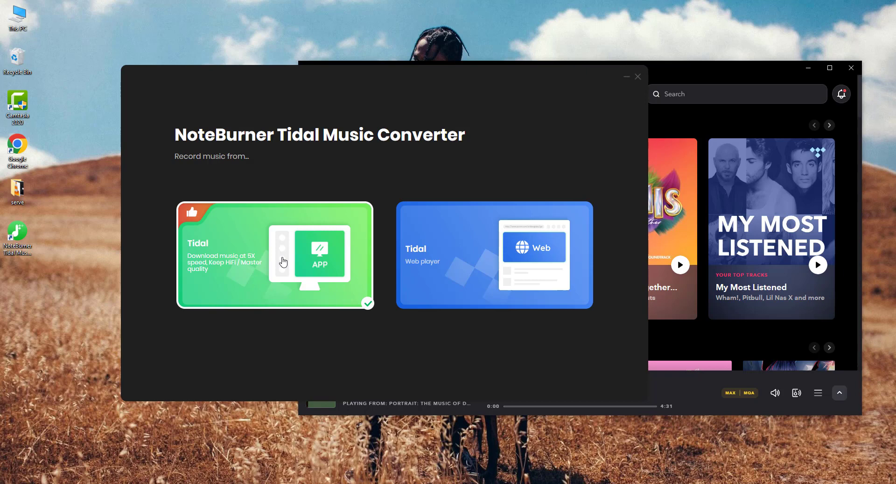
left_click(274, 255)
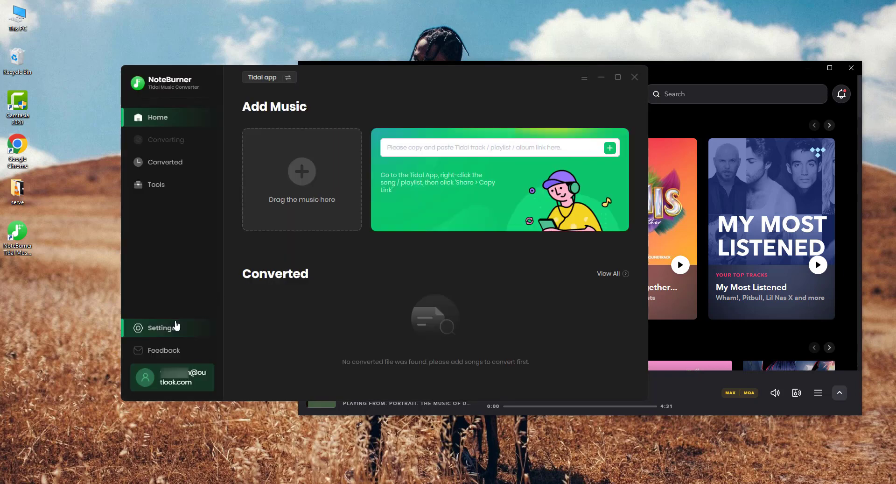
Change the conversion mode to Tidal Record in Settings and return to the Tidal app.
left_click(163, 328)
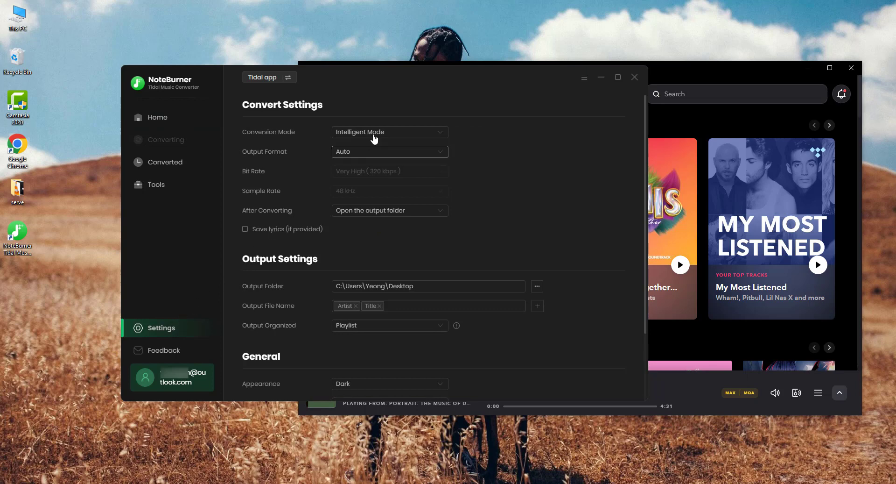
left_click(390, 132)
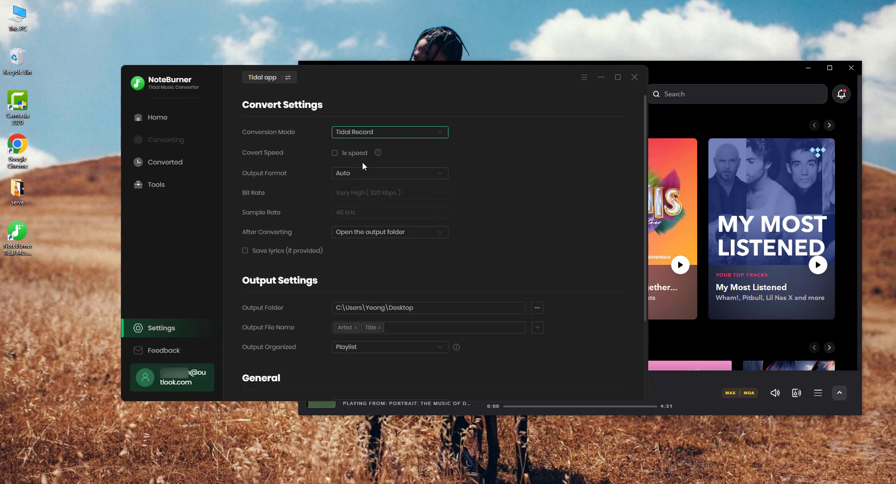
mouse_move(293, 167)
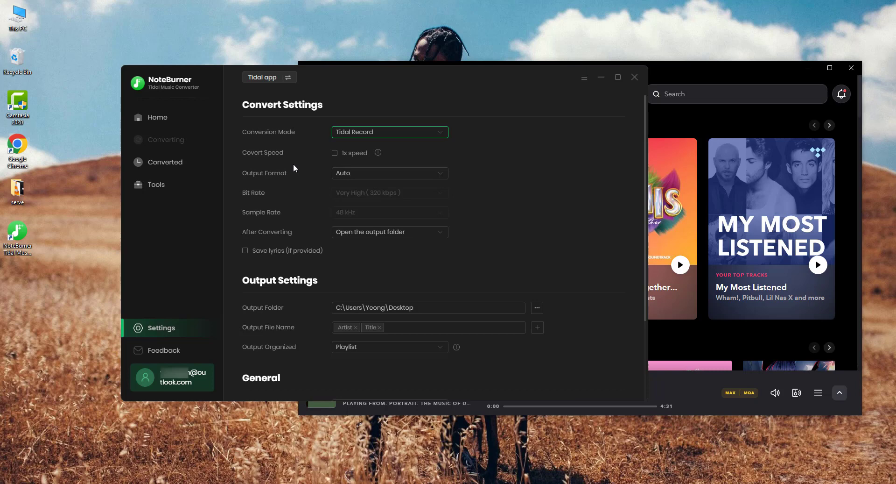
left_click(158, 118)
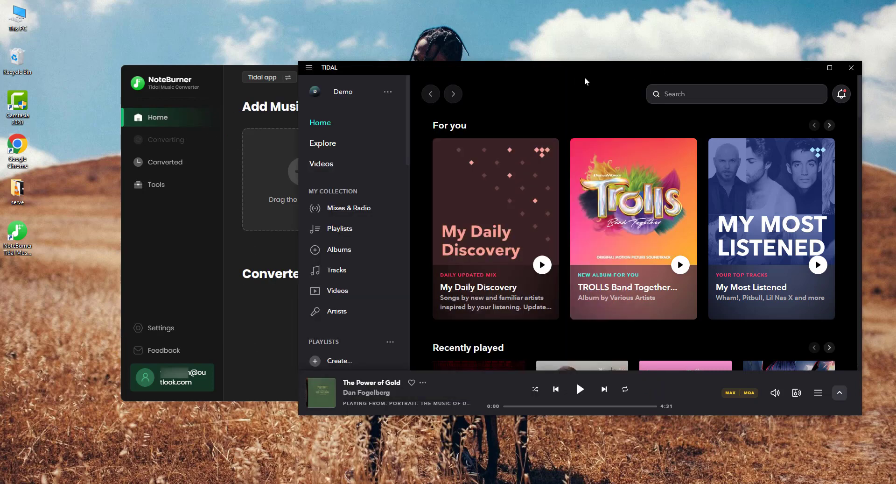
Add only 'In The City' (02:56) from the Pop Life playlist to the conversion list.
left_click(323, 143)
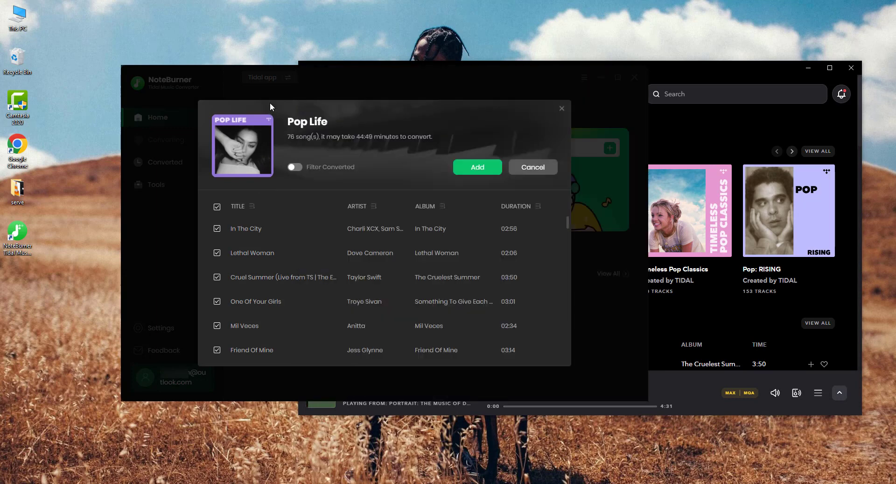
left_click(216, 206)
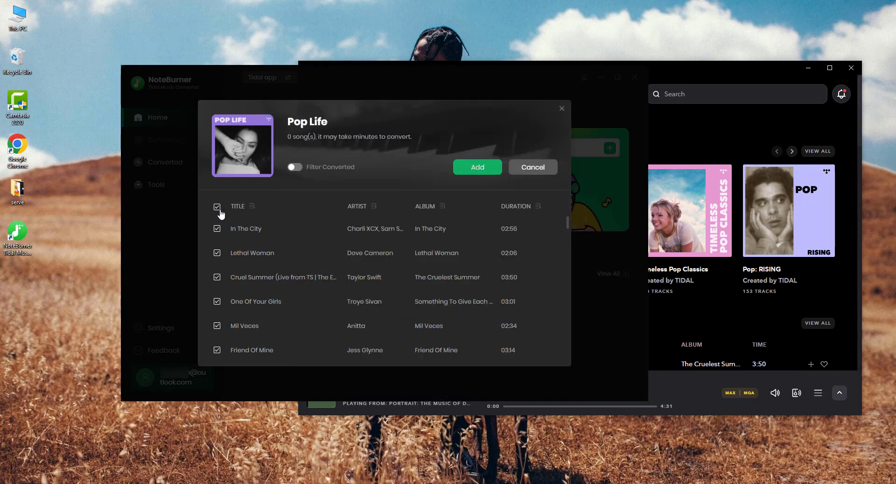
left_click(218, 206)
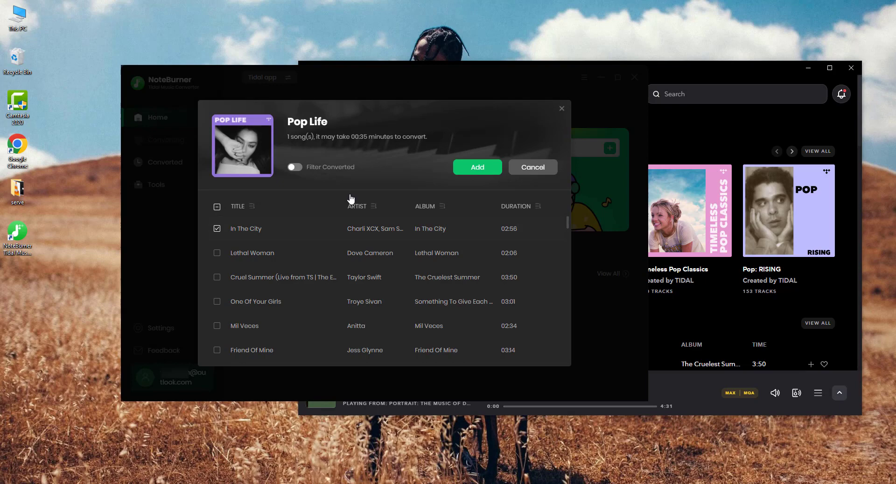
left_click(477, 167)
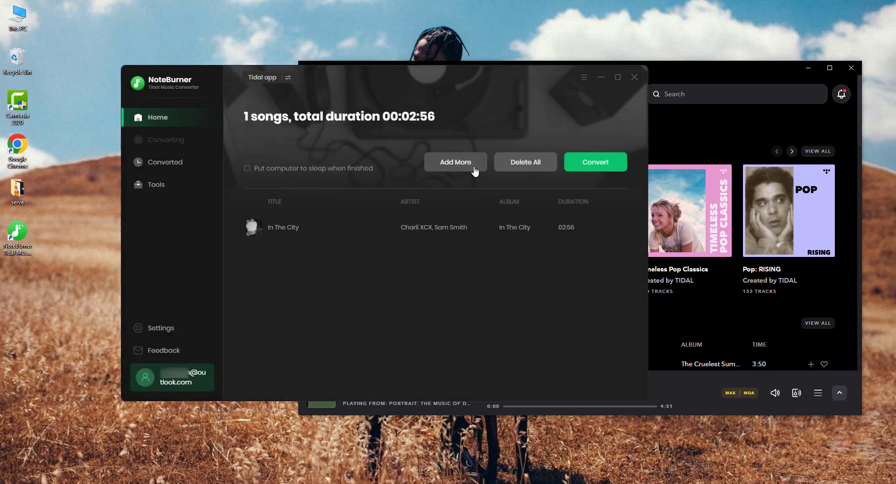
Convert 'In The City' and view its FLAC file in Desktop\Pop Life as large icons.
left_click(595, 162)
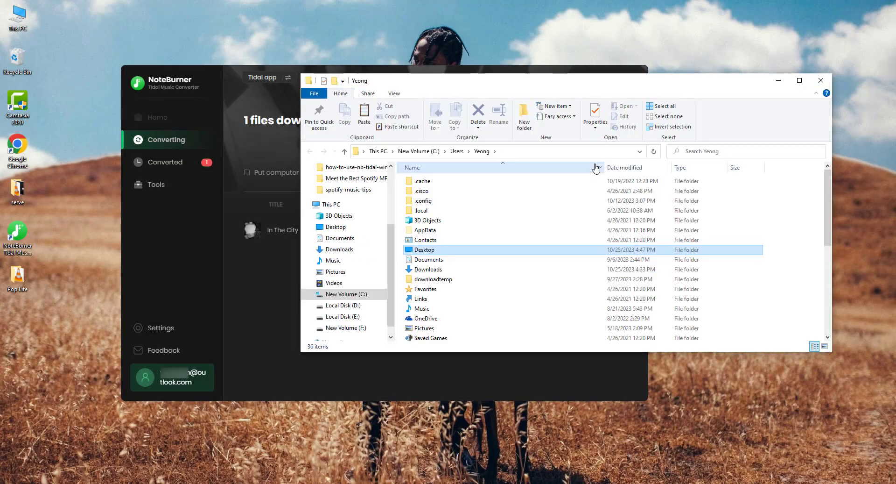
left_click(355, 177)
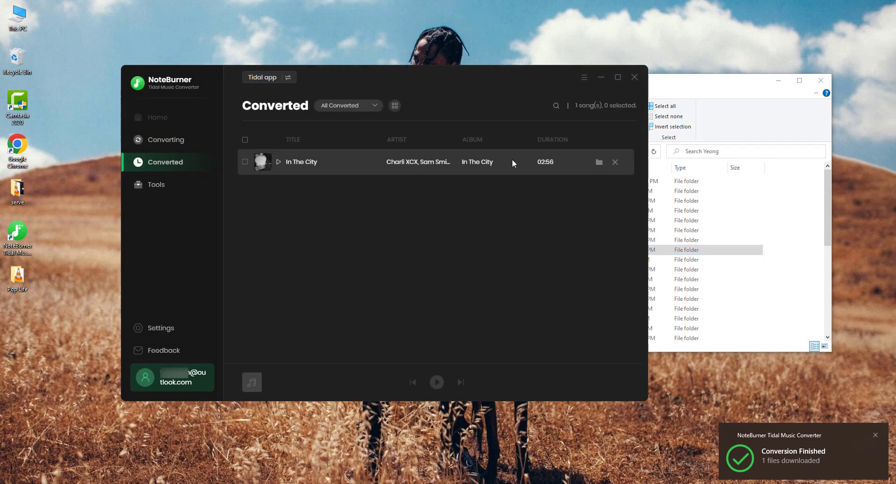
left_click(599, 161)
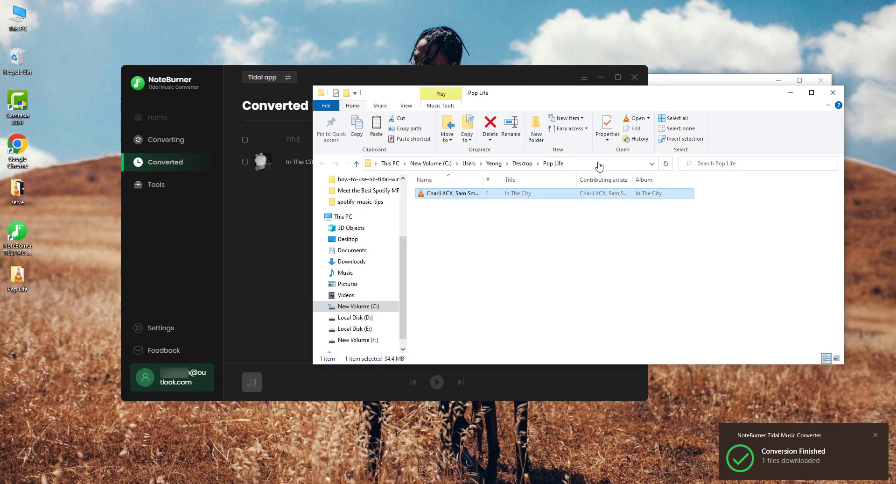
left_click(838, 358)
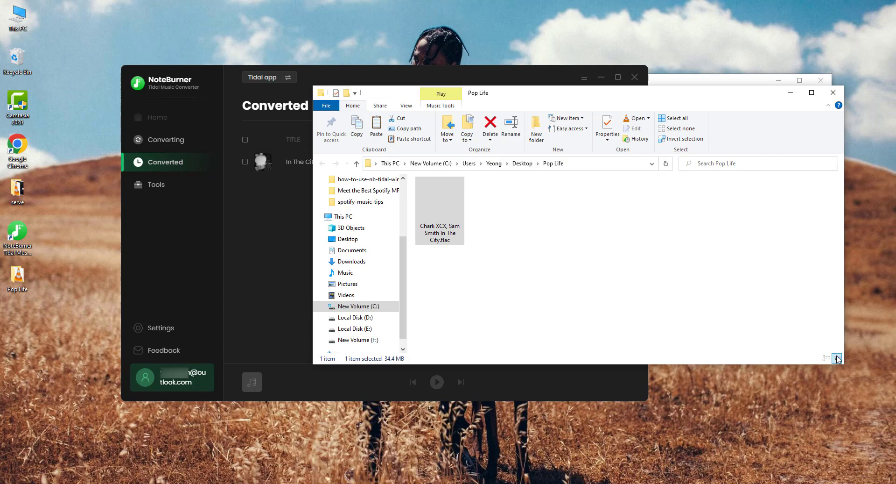